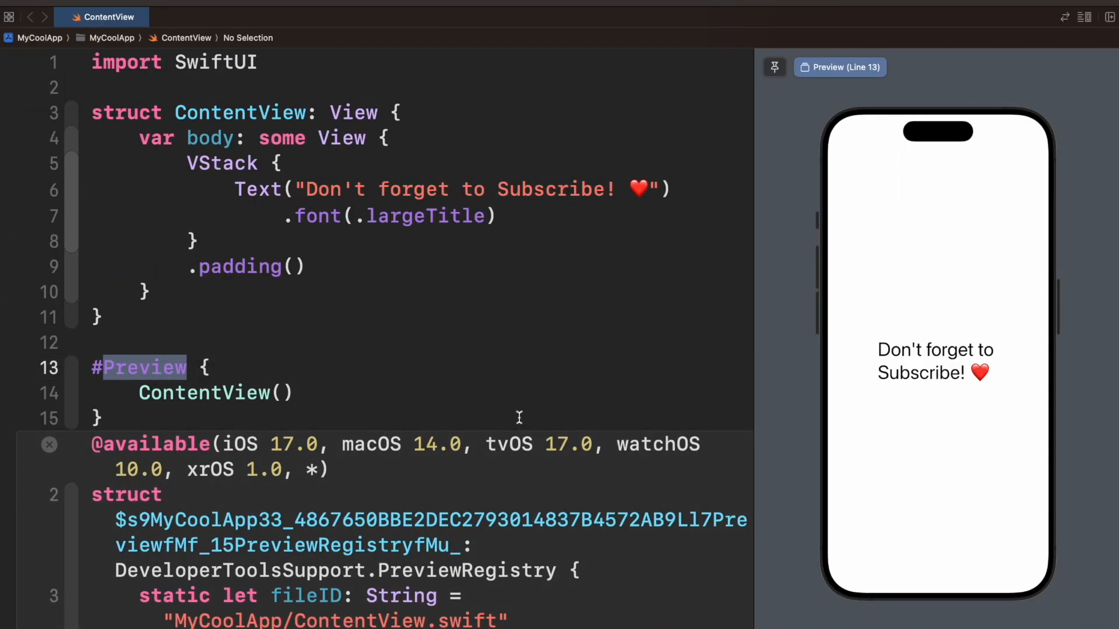
Scroll through the Xcode welcome window's list of recent projects.
scroll(down, 3)
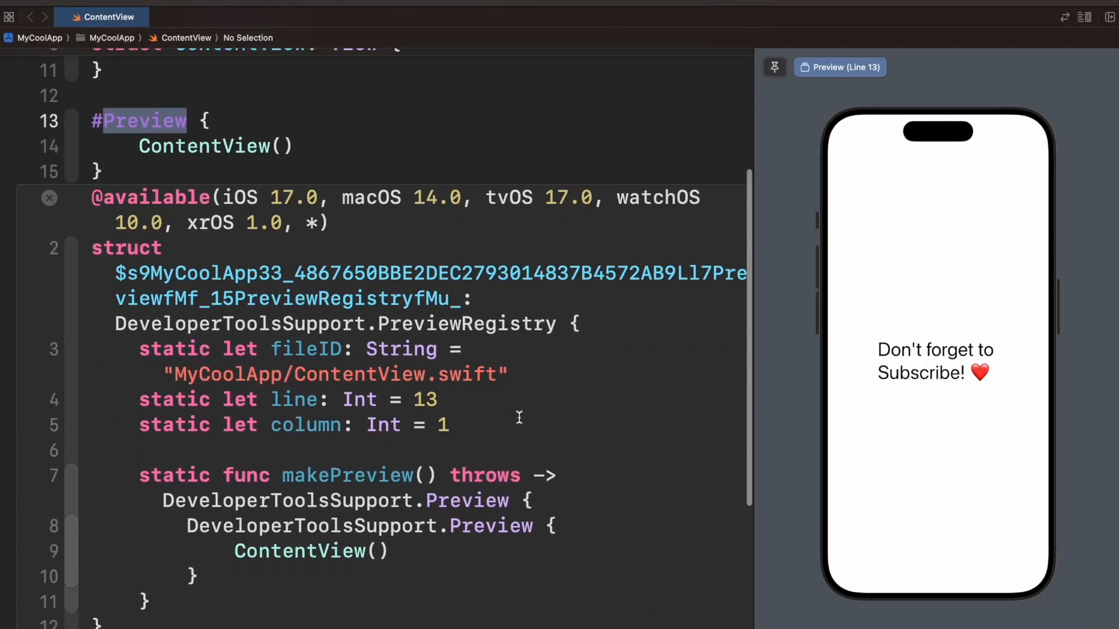
scroll(down, 3)
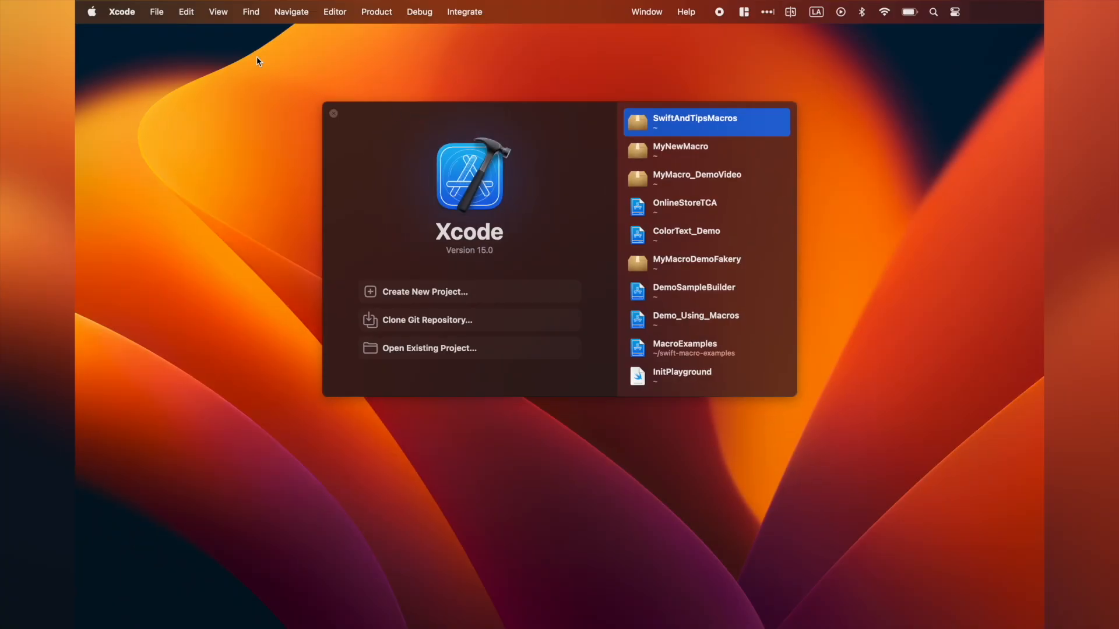
Create a Swift Macro package named MyNewLibrary in the projas folder via File > New > Package.
click(156, 12)
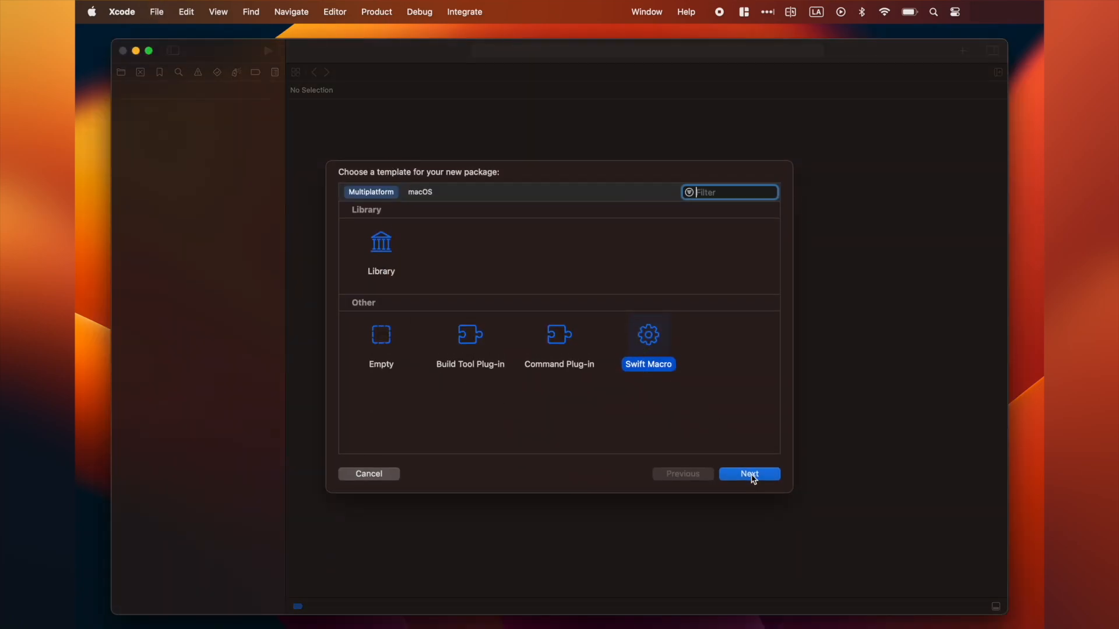
click(749, 473)
text(MyNewL)
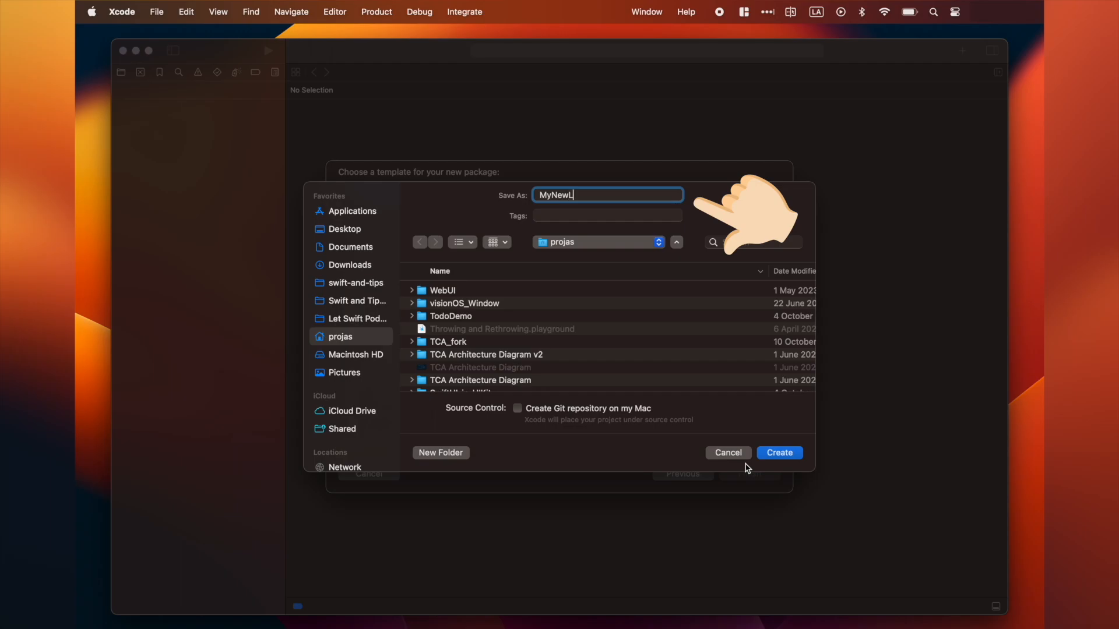
text(ibrary)
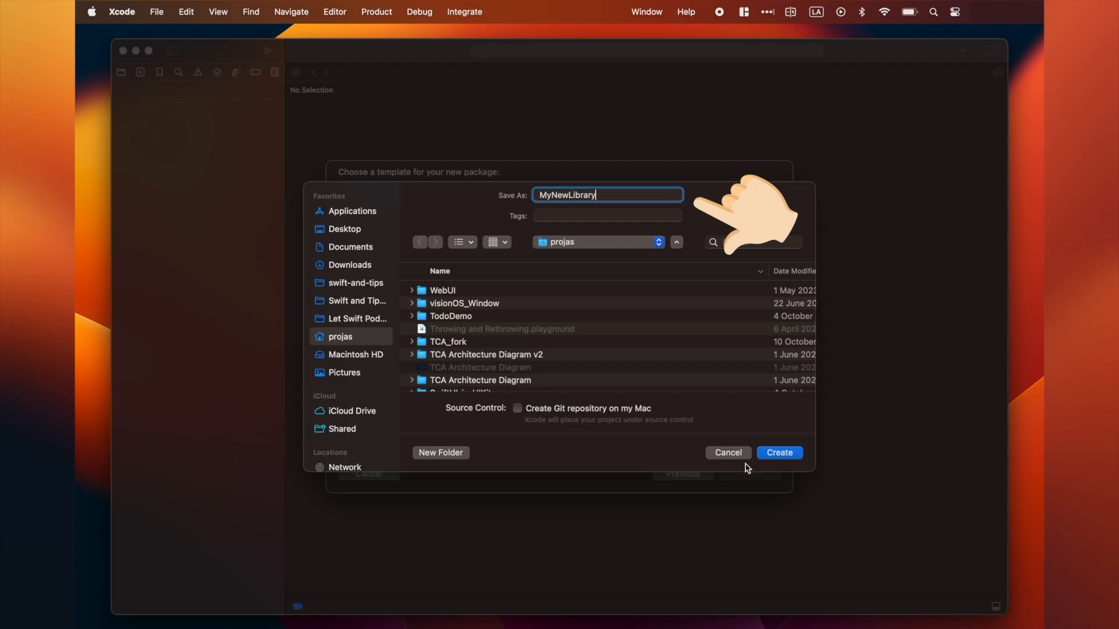
click(779, 452)
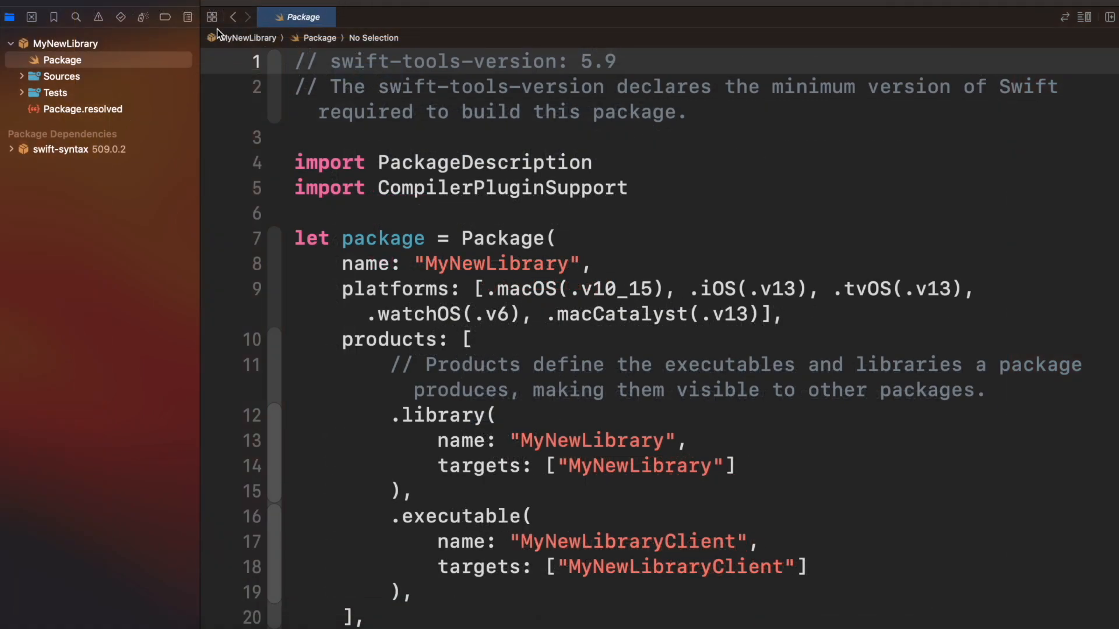
Expand the Sources folder to reveal the MyNewLibrary, MyNewLibraryClient and MyNewLibraryMacros targets.
click(21, 77)
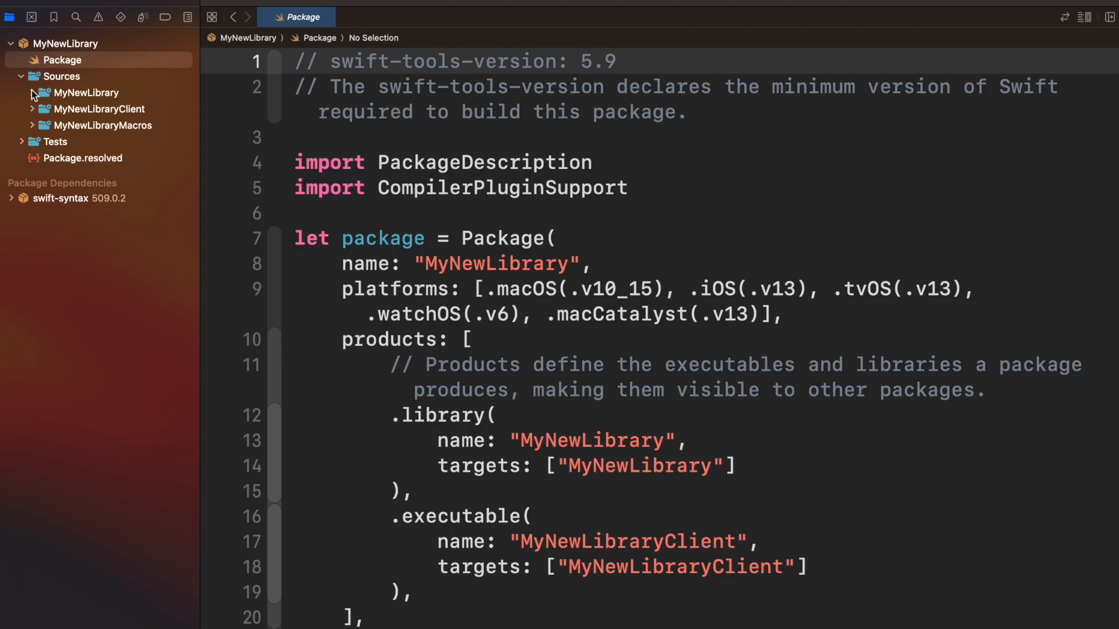
Declare public macro binaryString(_ value: Int) -> String as a freestanding expression in MyNewLibrary.swift.
click(85, 93)
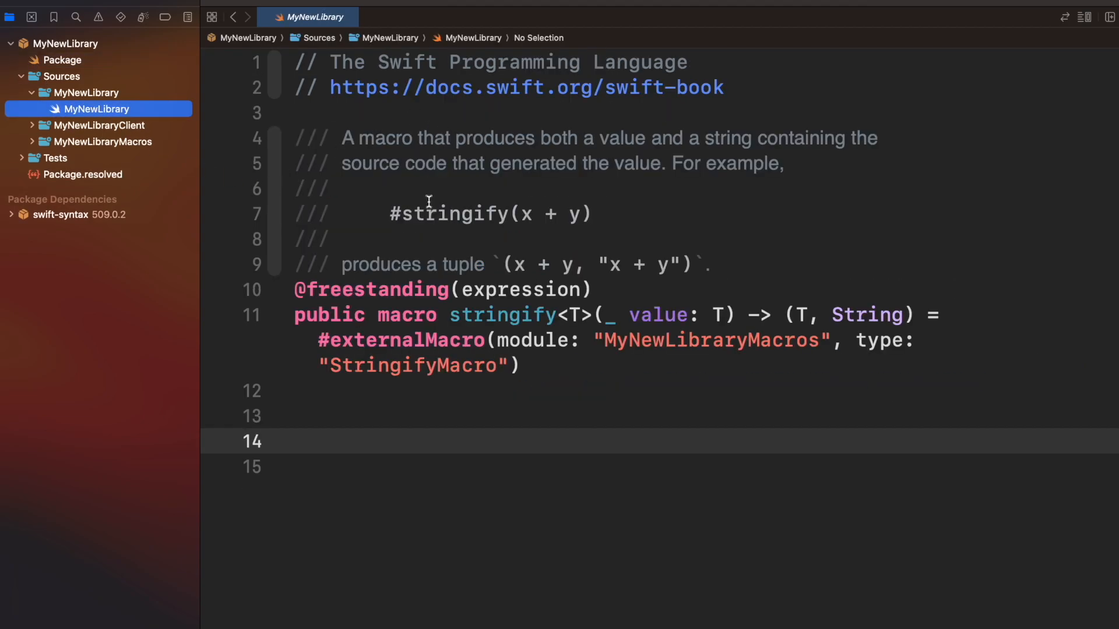
scroll(down, 3)
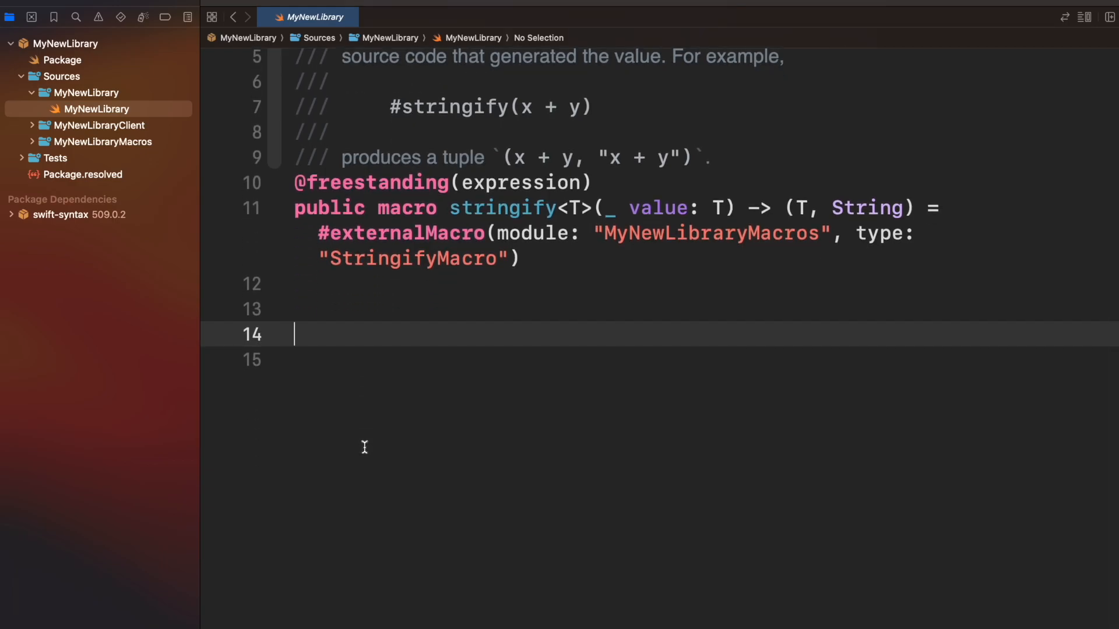
text(public macro binaryString(_ value: Int) -> String = #externalMacro(module: "MyNewLibraryMacros", type: "BinaryStringMacro)
click(704, 308)
text(@freestanding(expression))
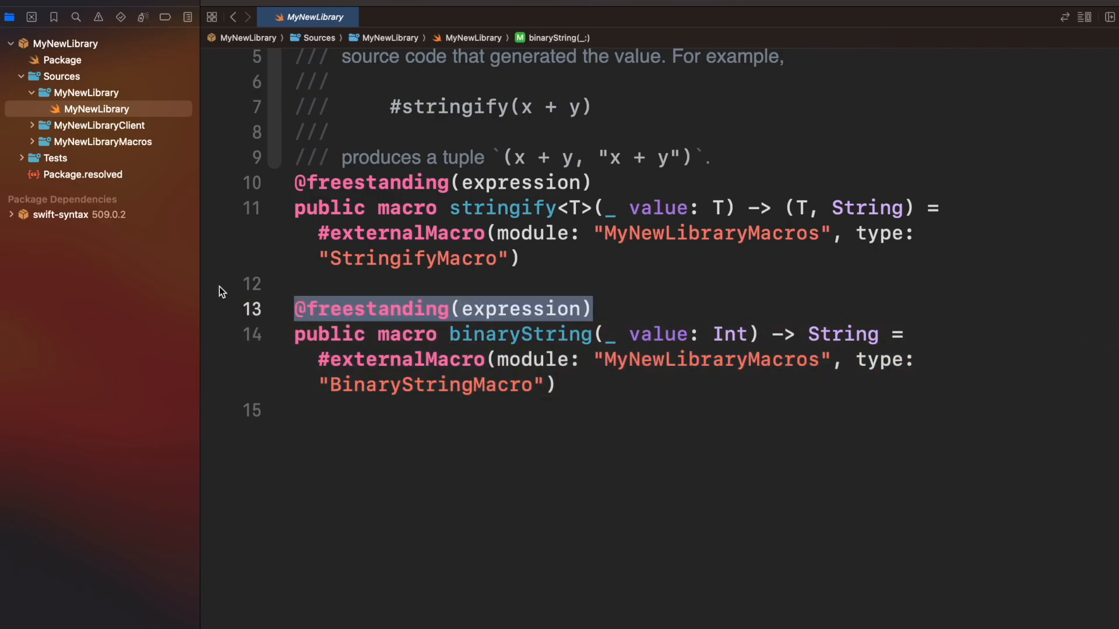
click(32, 141)
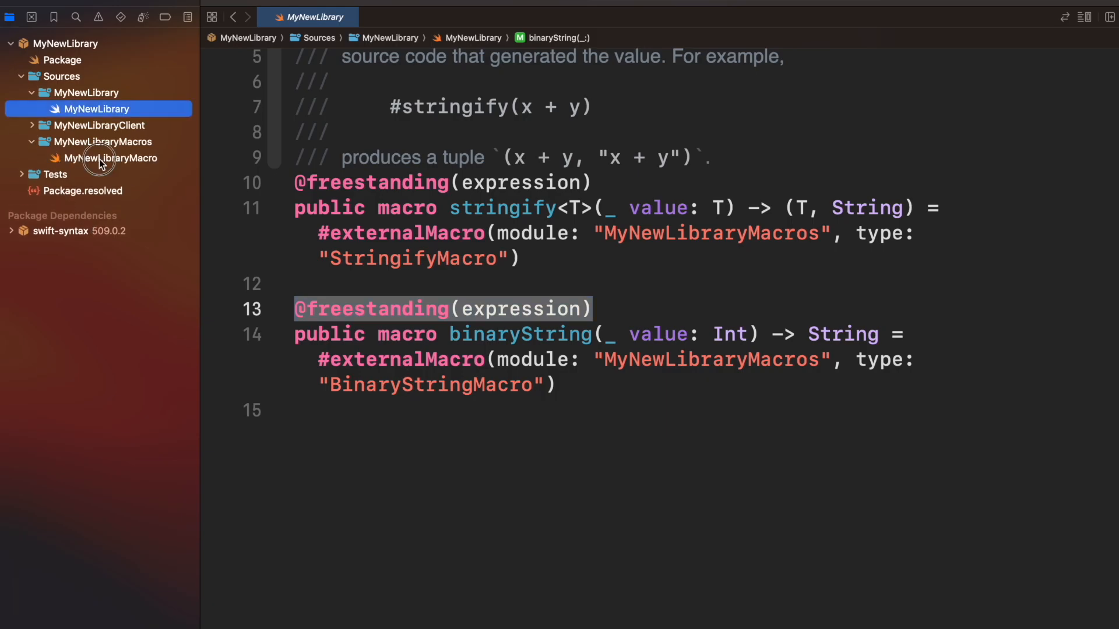
Write BinaryStringMacro's expansion: guard the first argument, convert it with radix 2, return ExprSyntax(literal:).
click(107, 158)
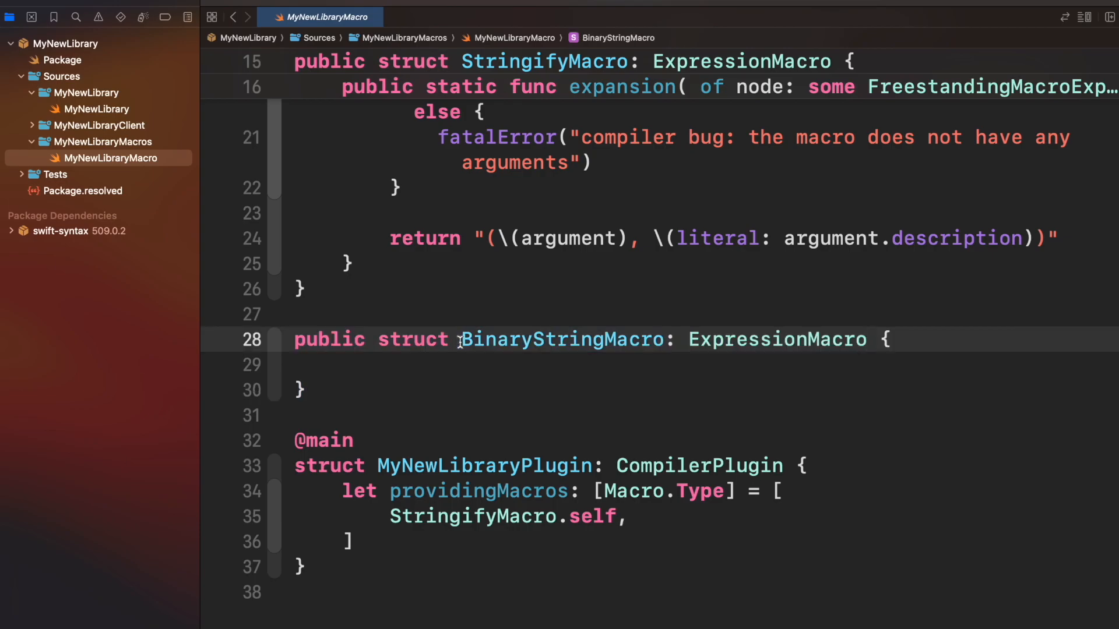
click(343, 365)
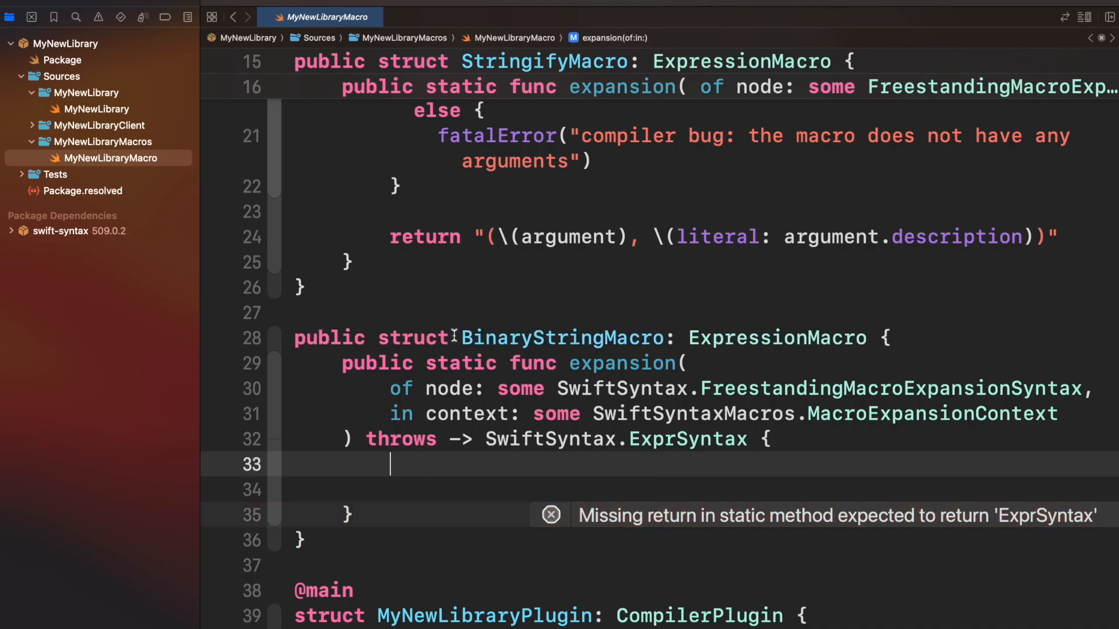
text(guard let argument = node.argumentList.first?.expression else {)
text(fatalError("compiler bug: the macro does not have any arguments)
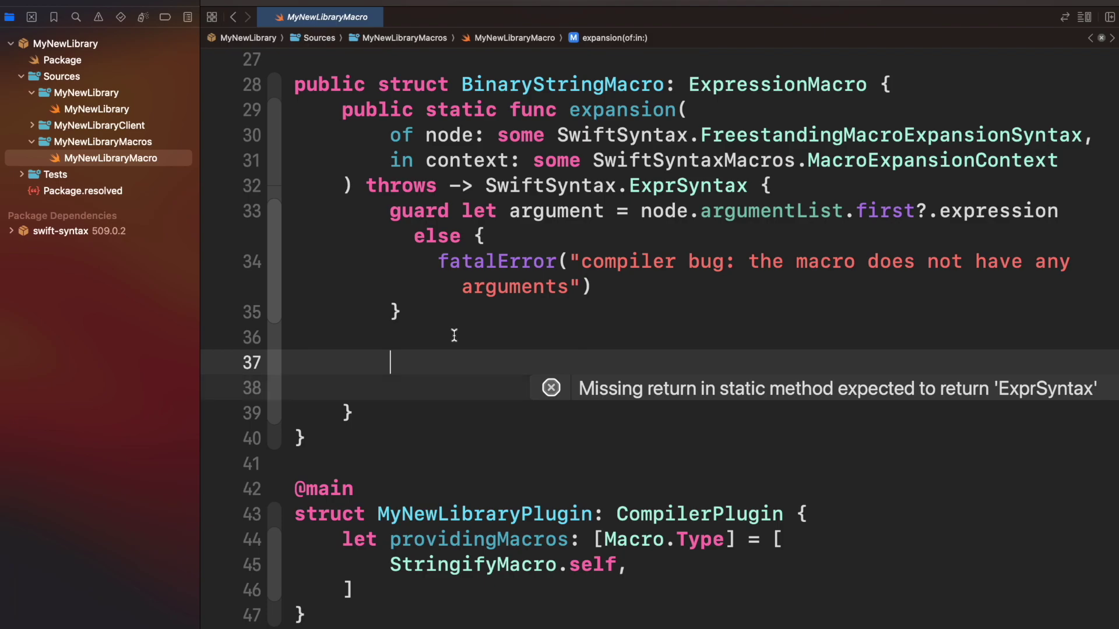
text(let binaryString = String(Int("\(argument)")!, radix: 2))
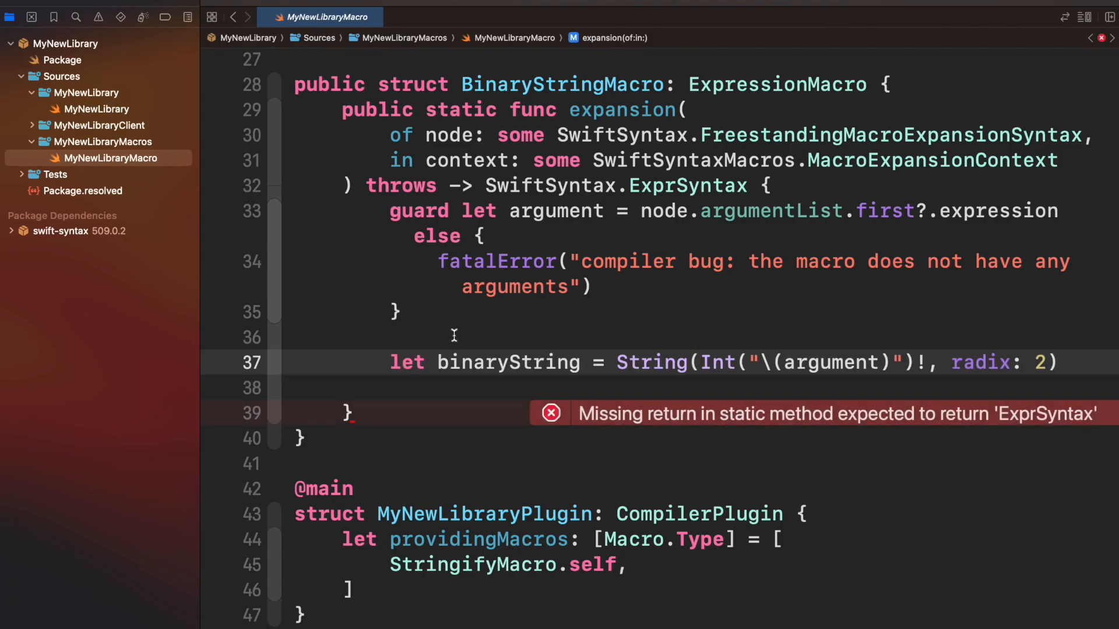
text(return ExprSyntax(literal: binaryString))
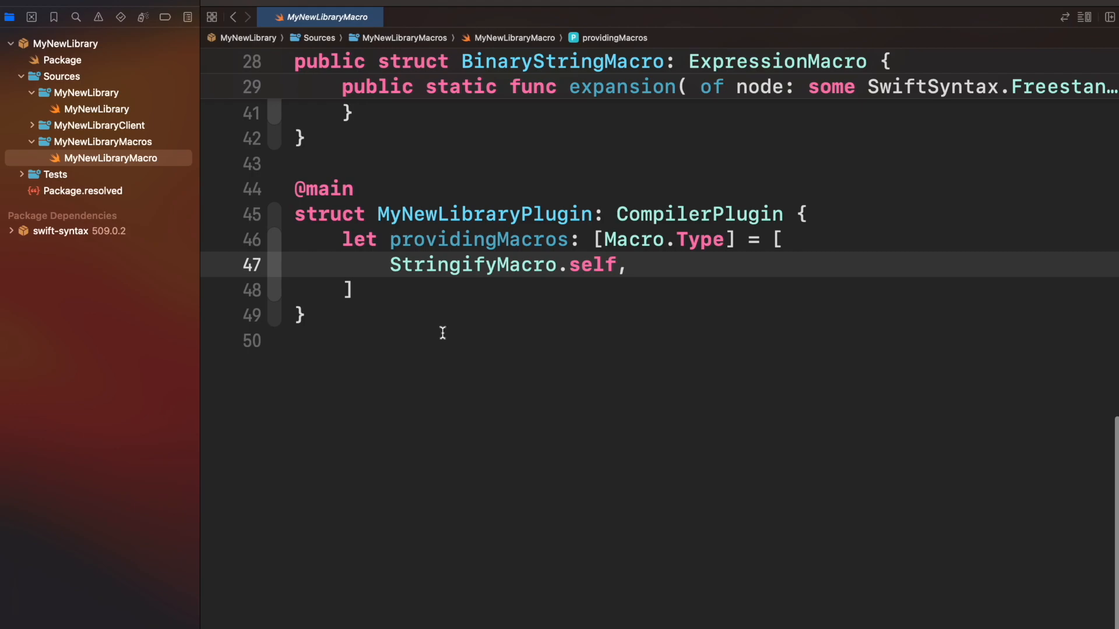
Add BinaryStringMacro.self to providingMacros and switch to the client's main.swift using #binaryString.
text(BinaryStringMacro.self,)
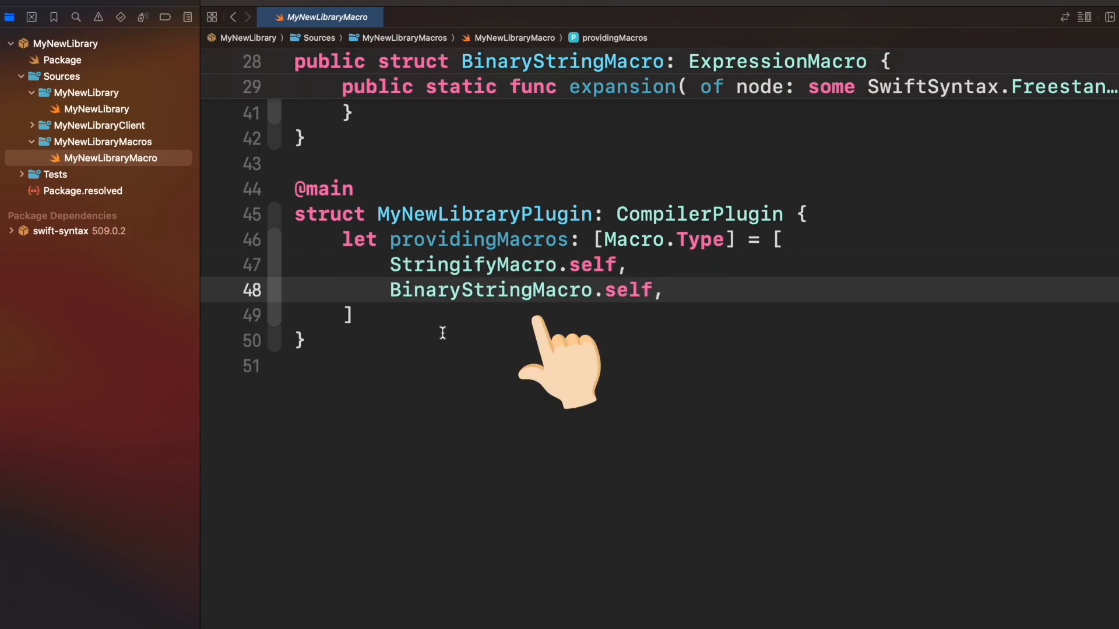
click(74, 142)
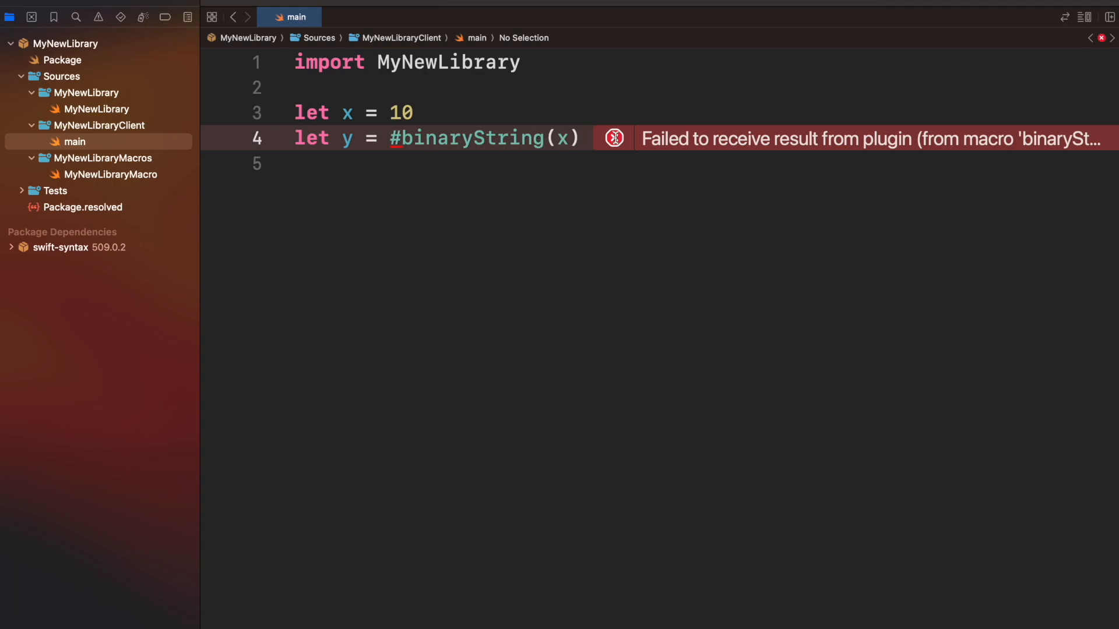
Inspect the plugin error and change the client's call to #binaryString(5).
click(613, 137)
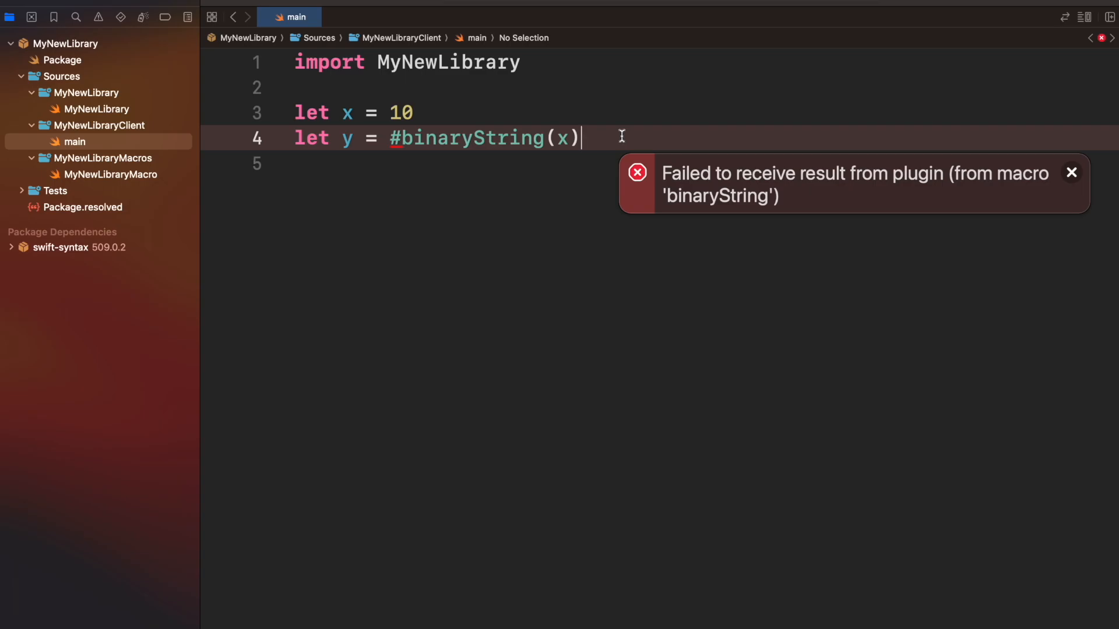
click(110, 174)
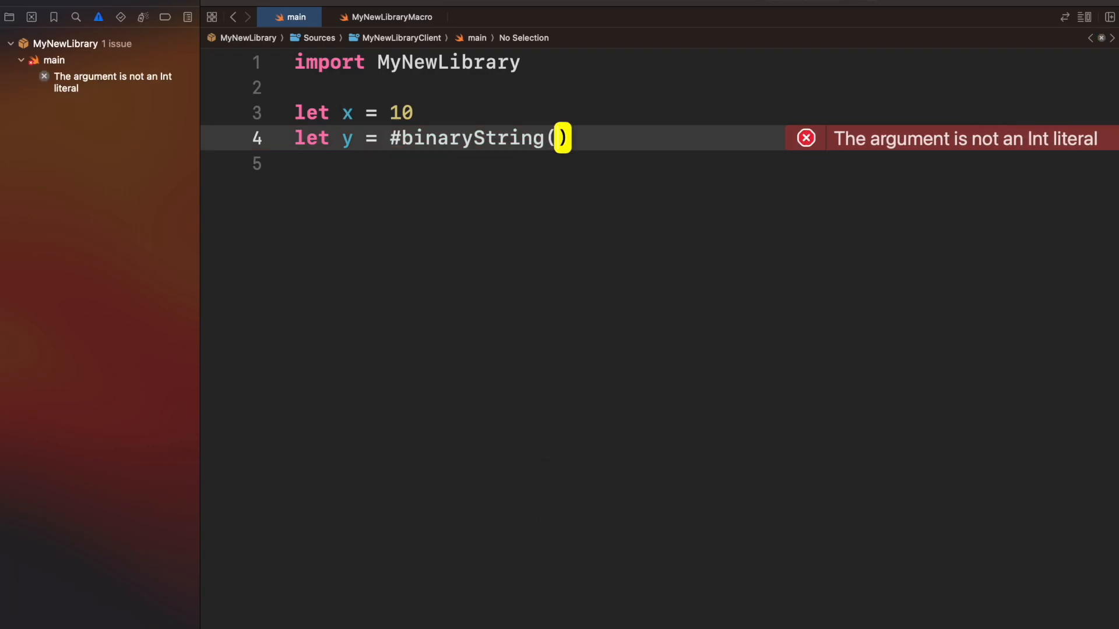
text(5)
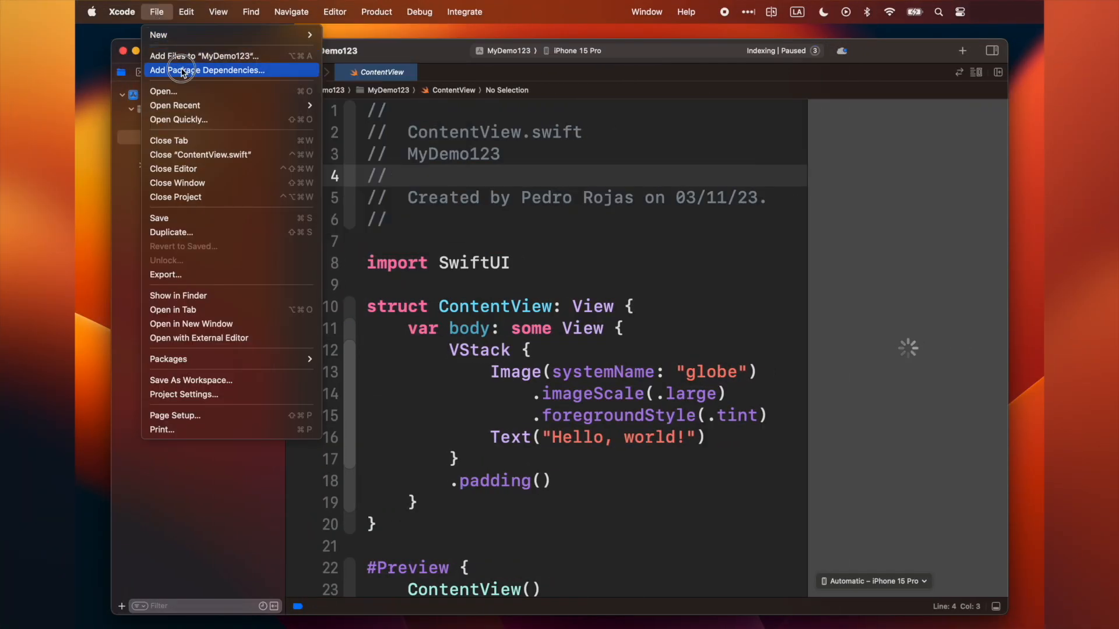
Add MyNewLibrary to MyDemo123 as a local package dependency from disk.
click(185, 70)
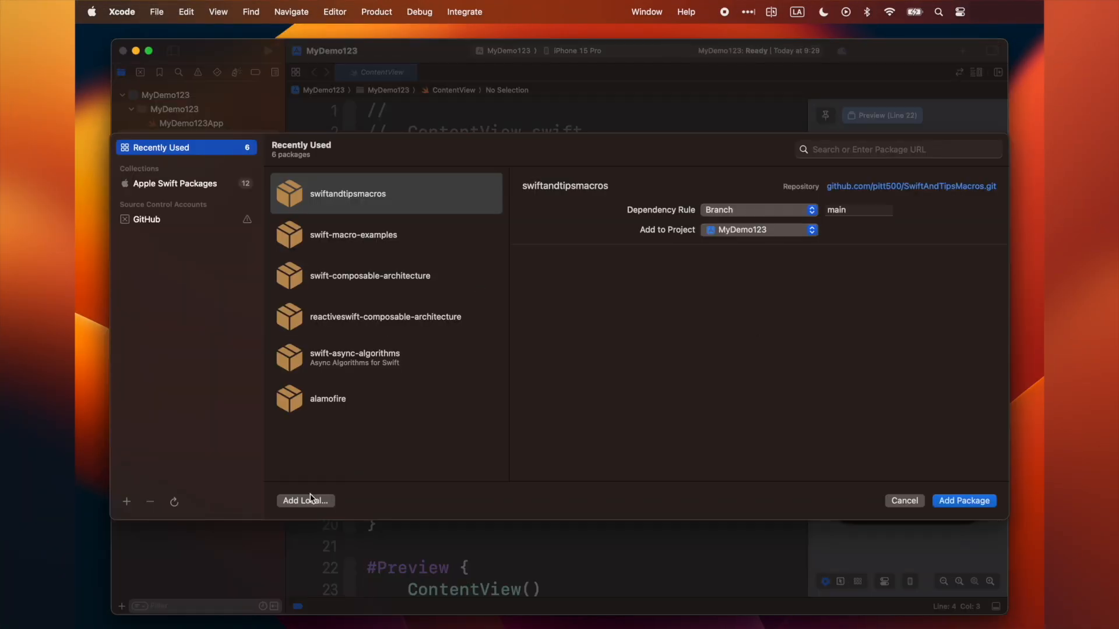
click(964, 502)
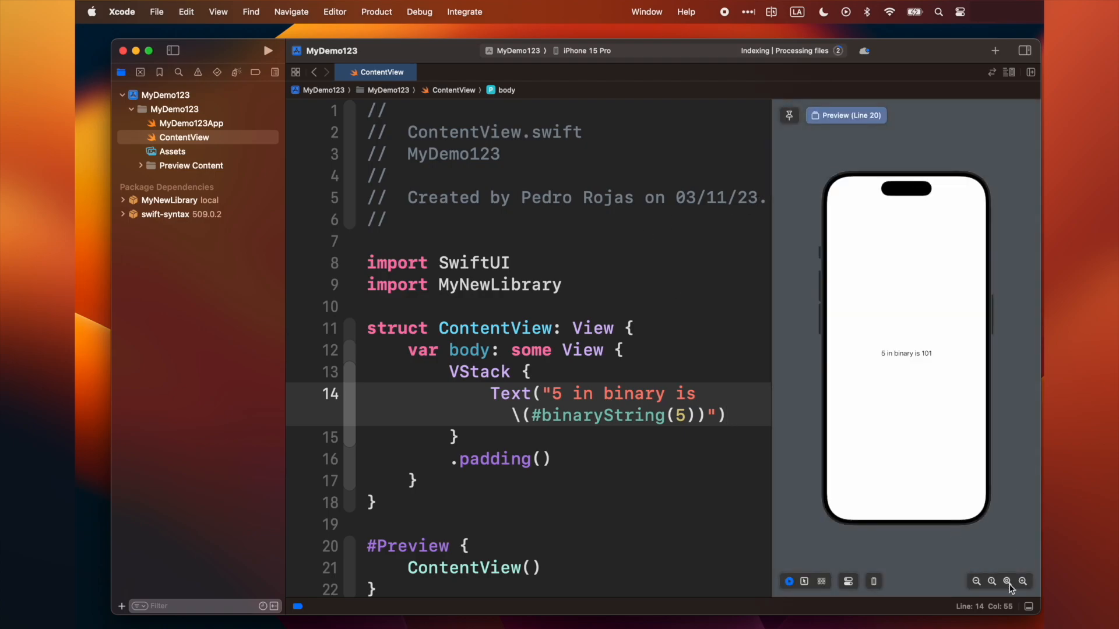
click(1023, 582)
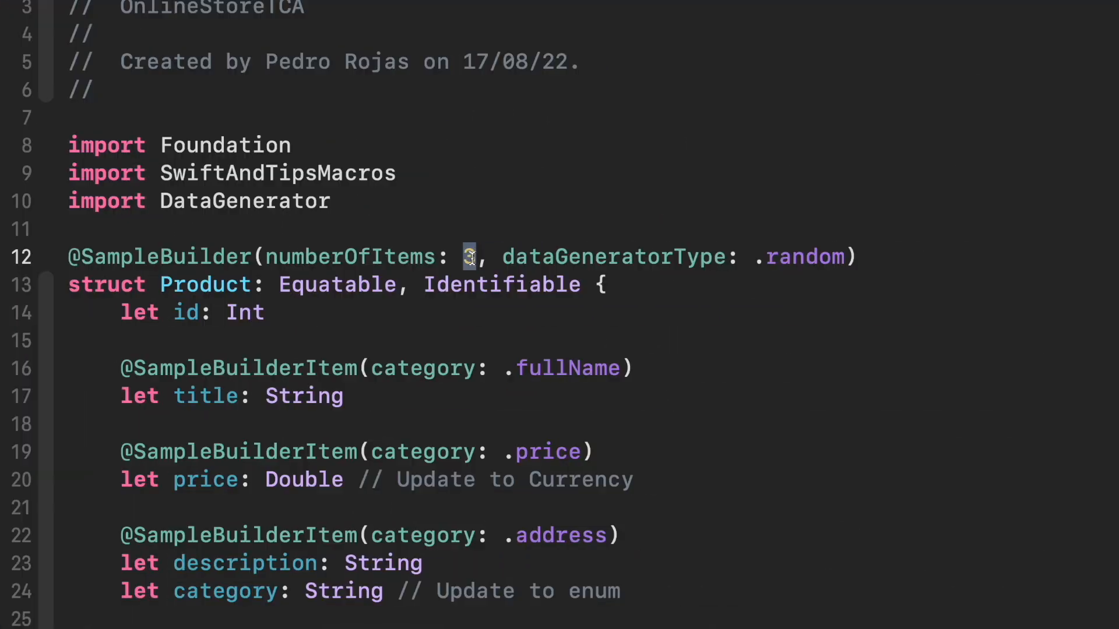
scroll(down, 3)
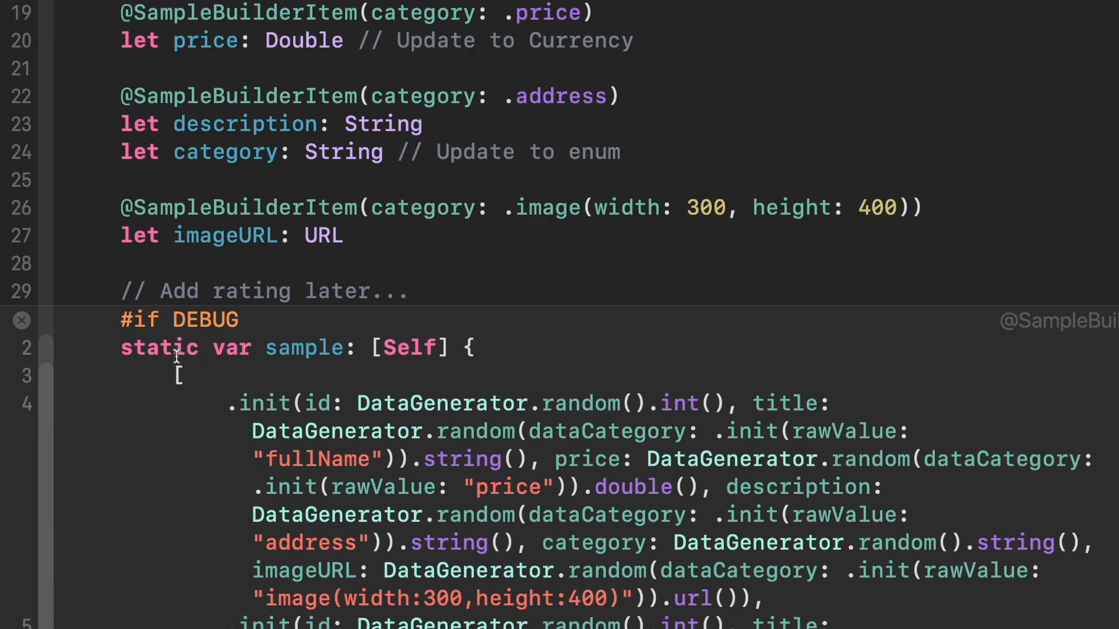